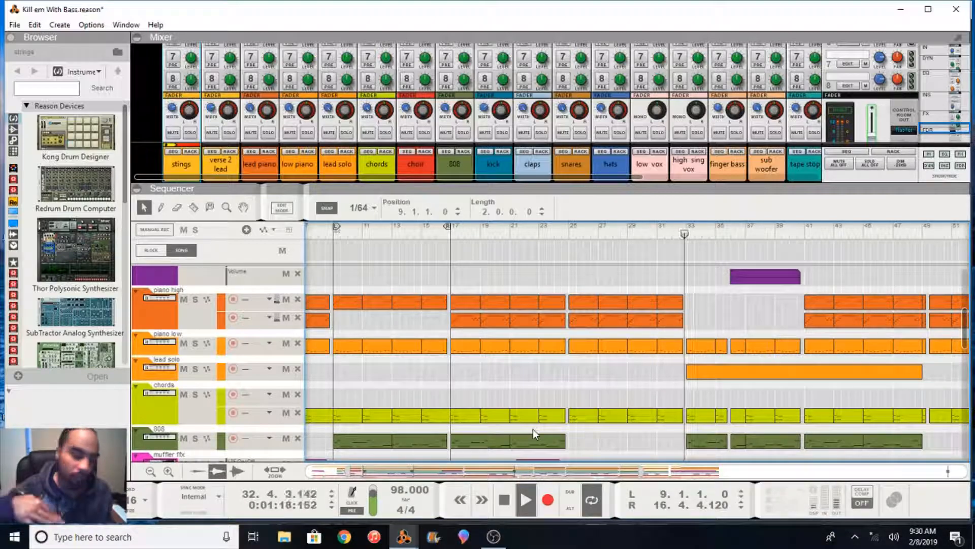
- Position the song at bar 9 with the strings track in view
left_click(505, 499)
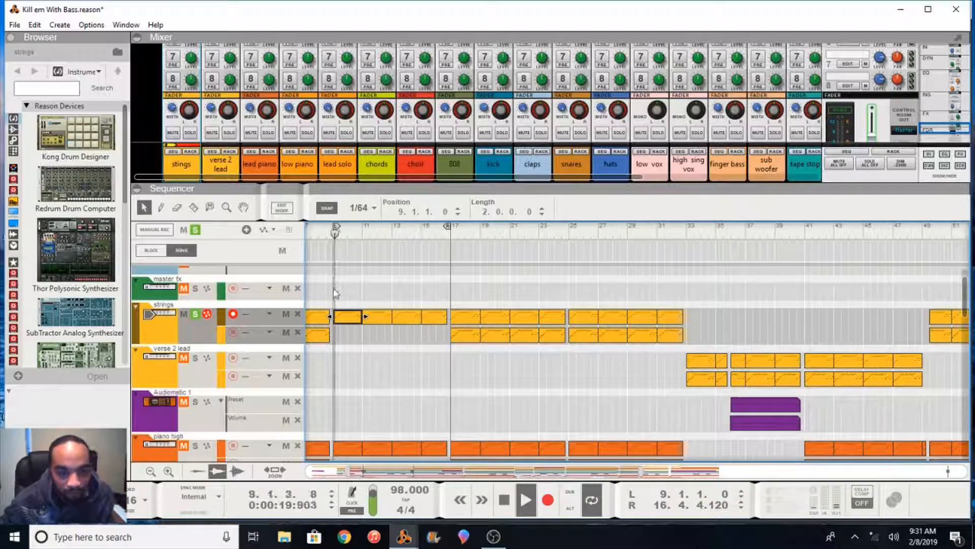
- Audition the strings lane from bar 9 through to bar 16
left_click(347, 317)
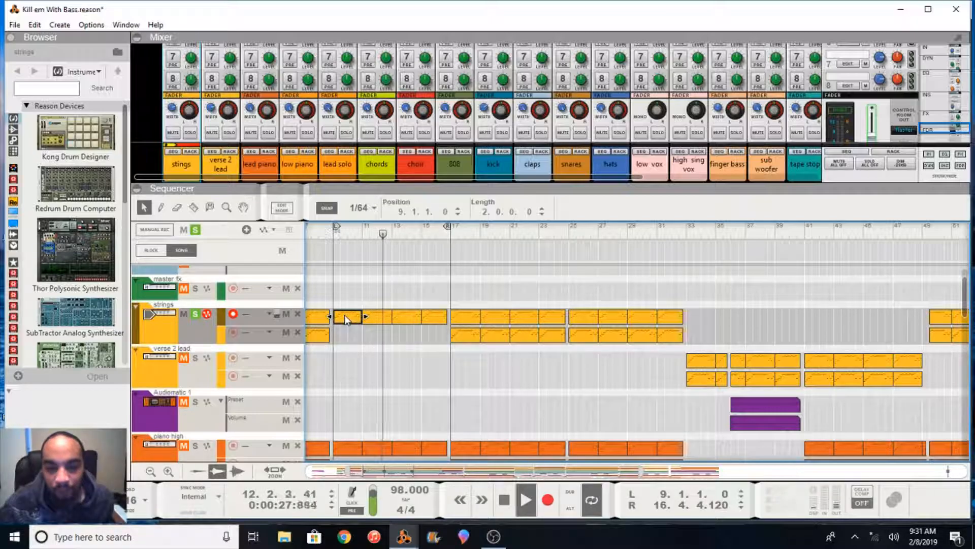
double_click(345, 317)
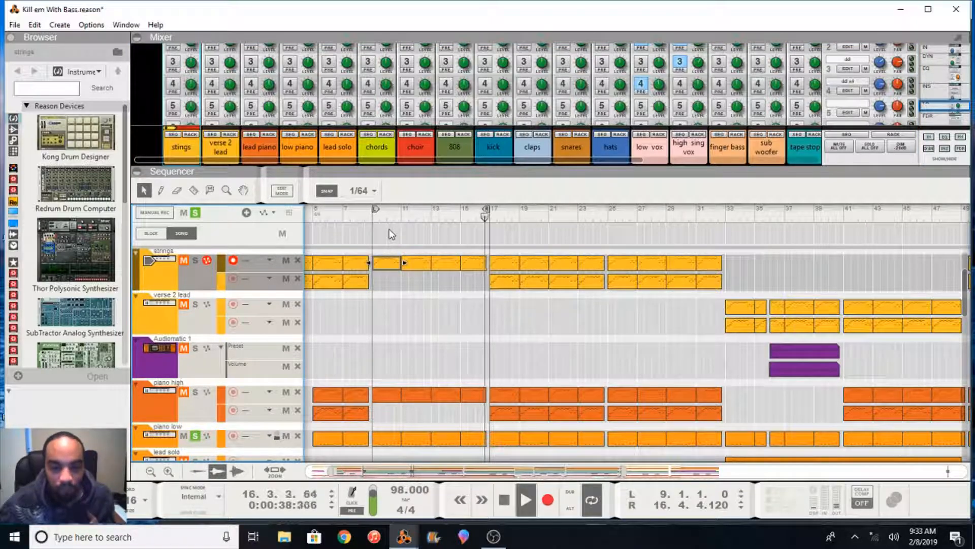
- Jump playback back to bar 9 via the sequencer ruler
left_click(376, 209)
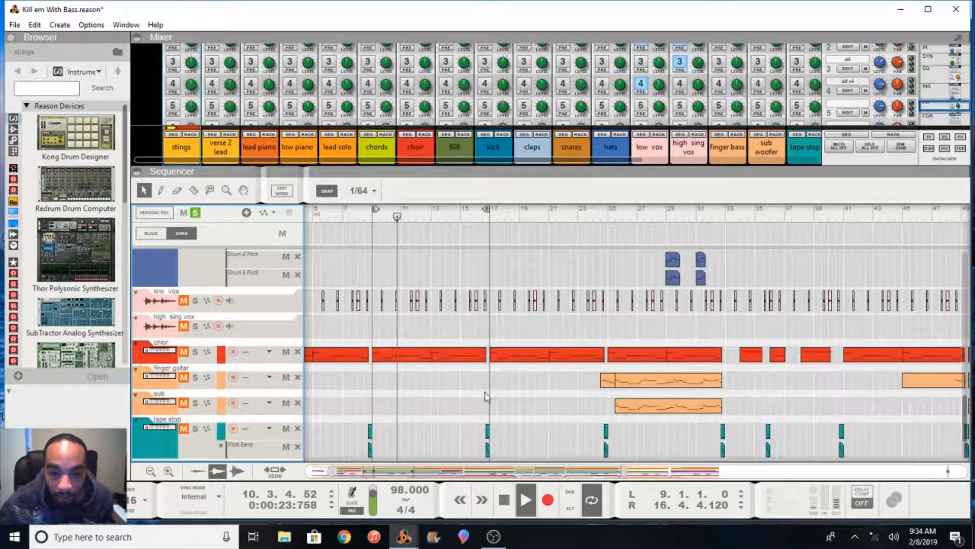
scroll("down", 3)
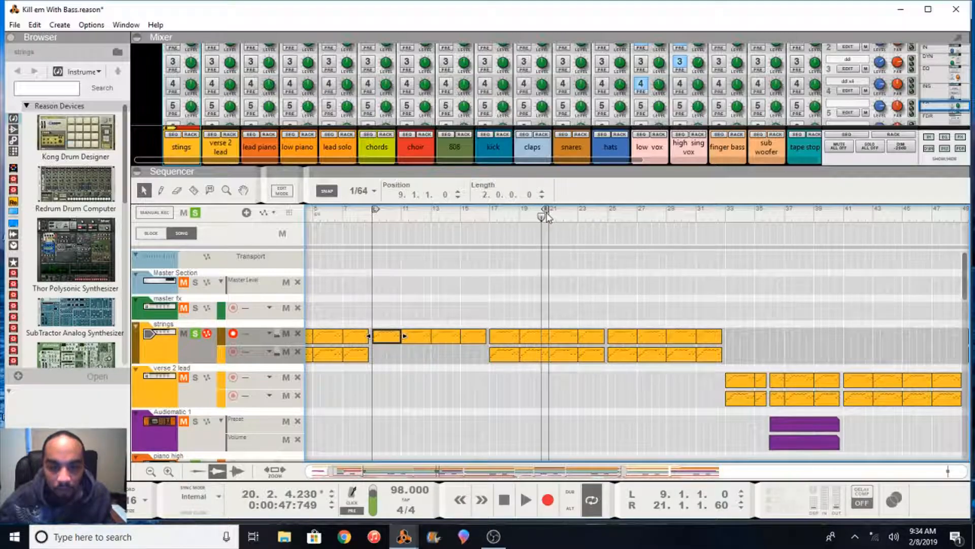
mouse_move(519, 237)
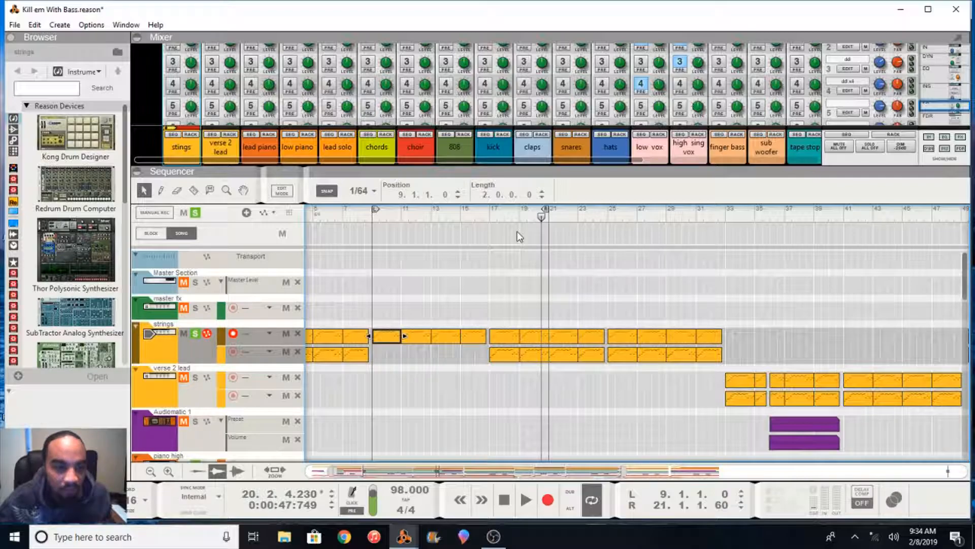
mouse_move(411, 377)
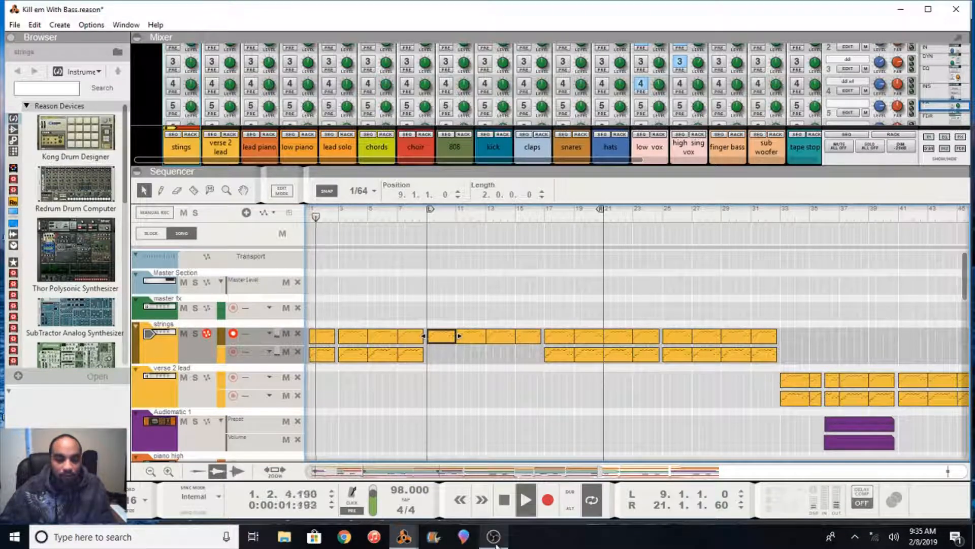
- Start playback from bar 1 and reveal the chords, 808 and muffler tracks
left_click(493, 536)
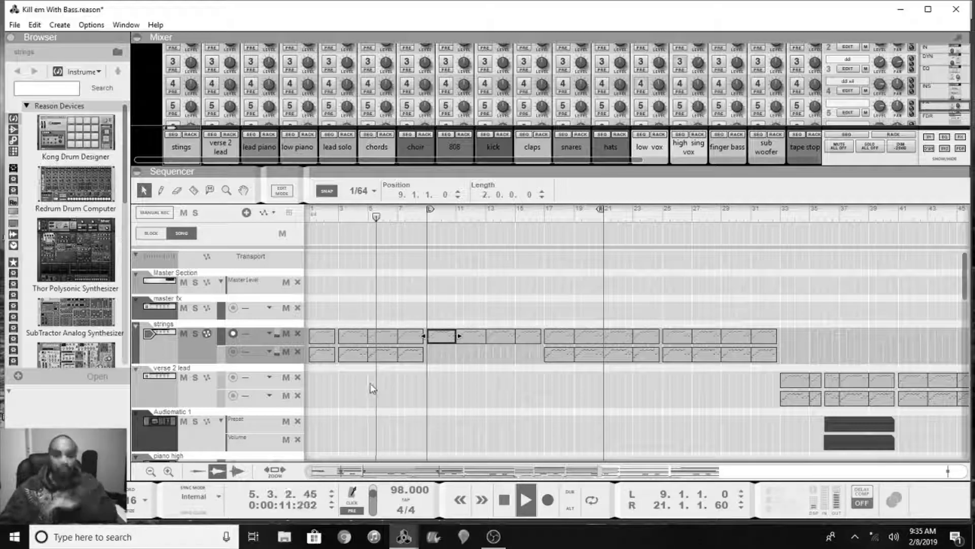
scroll("down", 3)
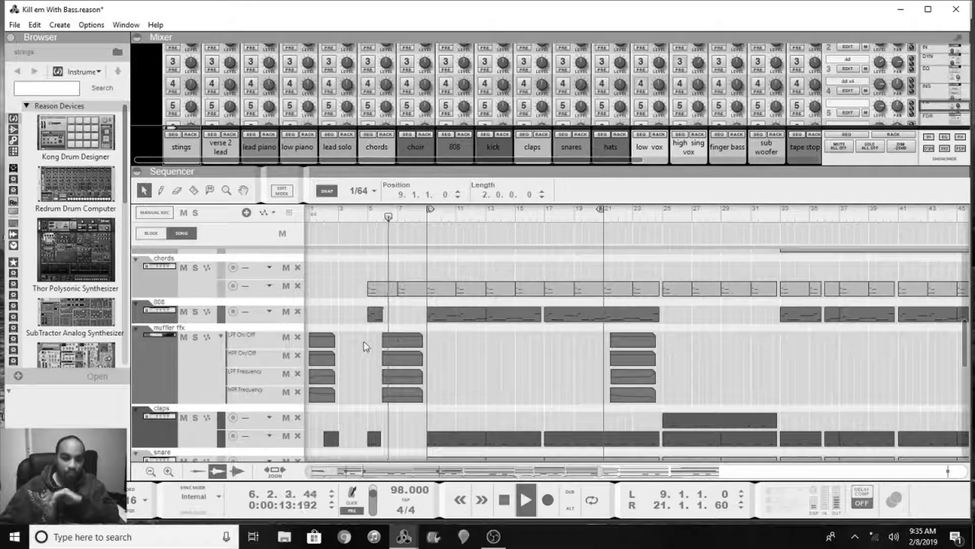